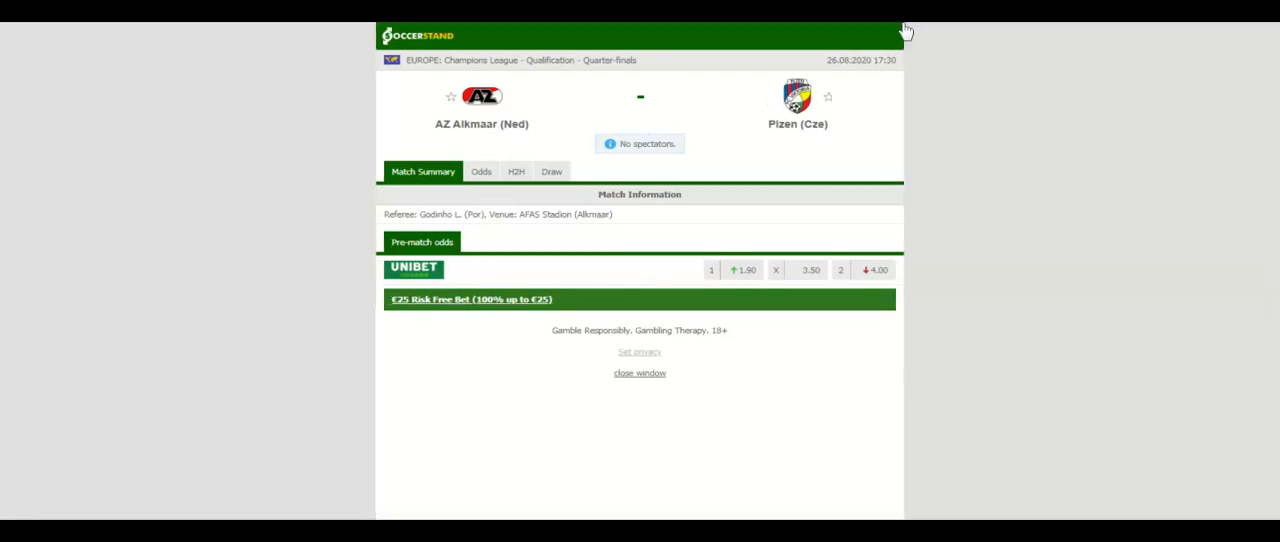
- Open the H2H tab on the AZ Alkmaar vs Plzen match page
{"action": "left_click", "coordinate": [516, 171]}
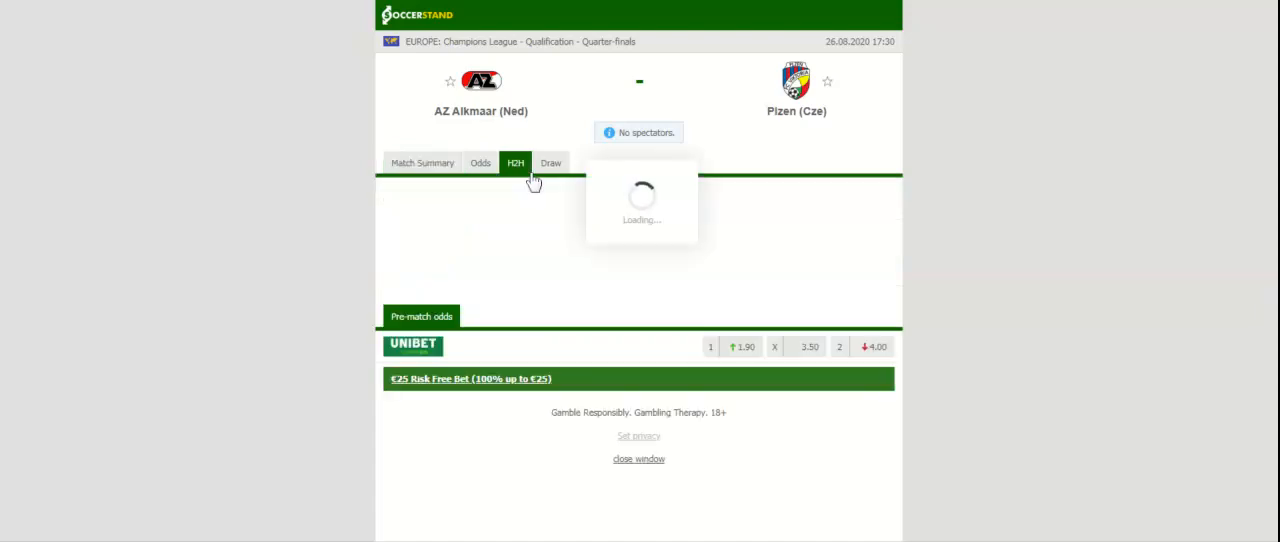
- Scroll through both teams' last five matches and the empty head-to-head list
{"action": "left_click", "coordinate": [507, 163]}
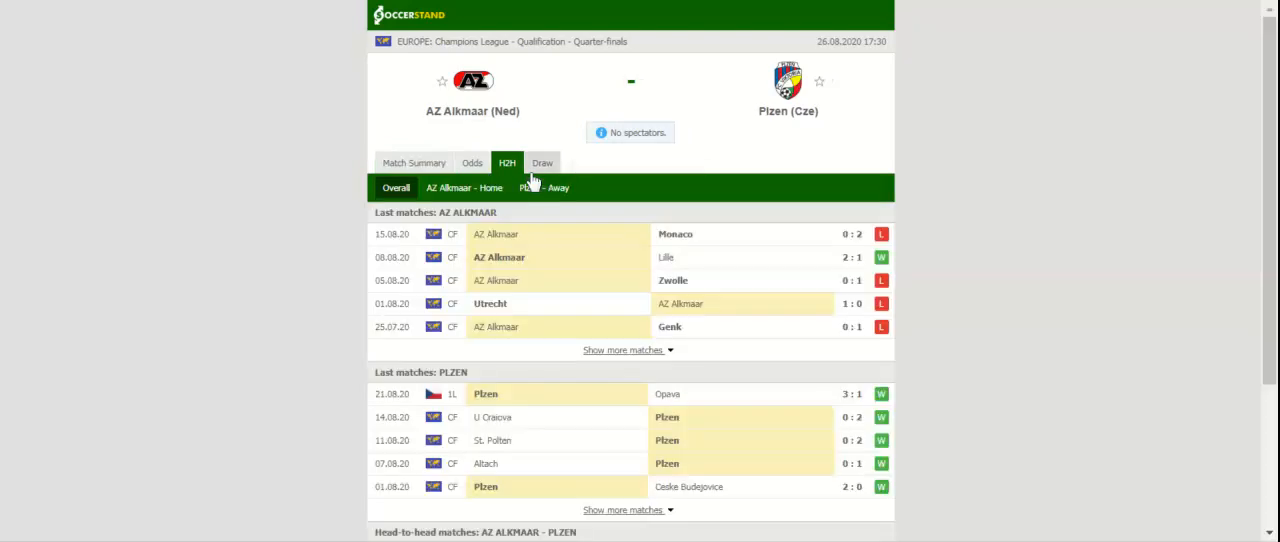
{"action": "mouse_move", "coordinate": [533, 183]}
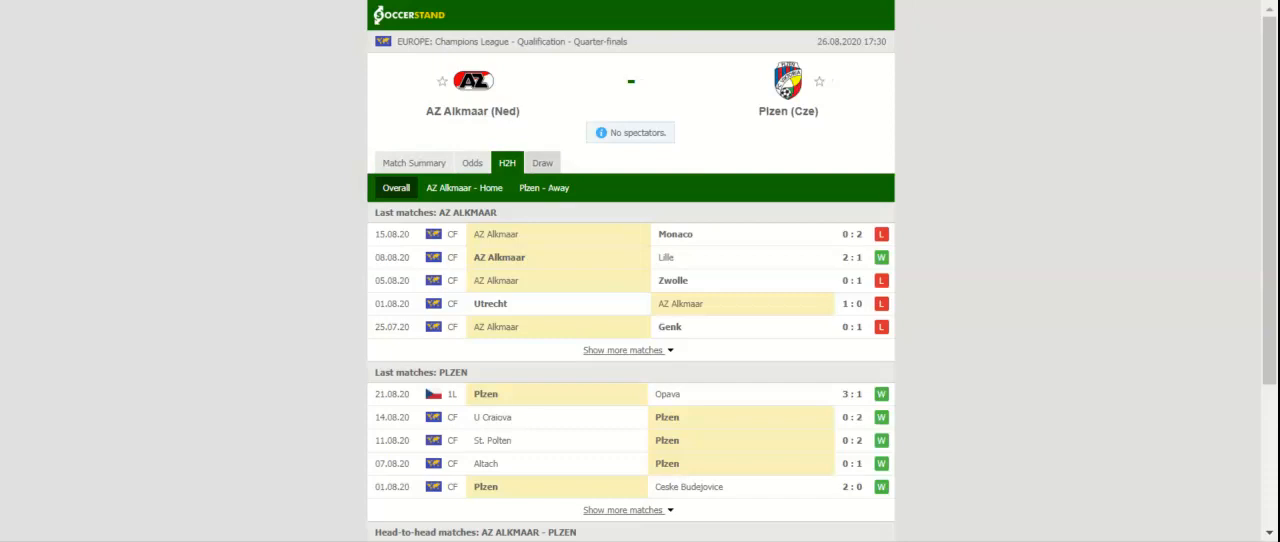
{"action": "scroll", "scroll_direction": "down", "scroll_amount": 3}
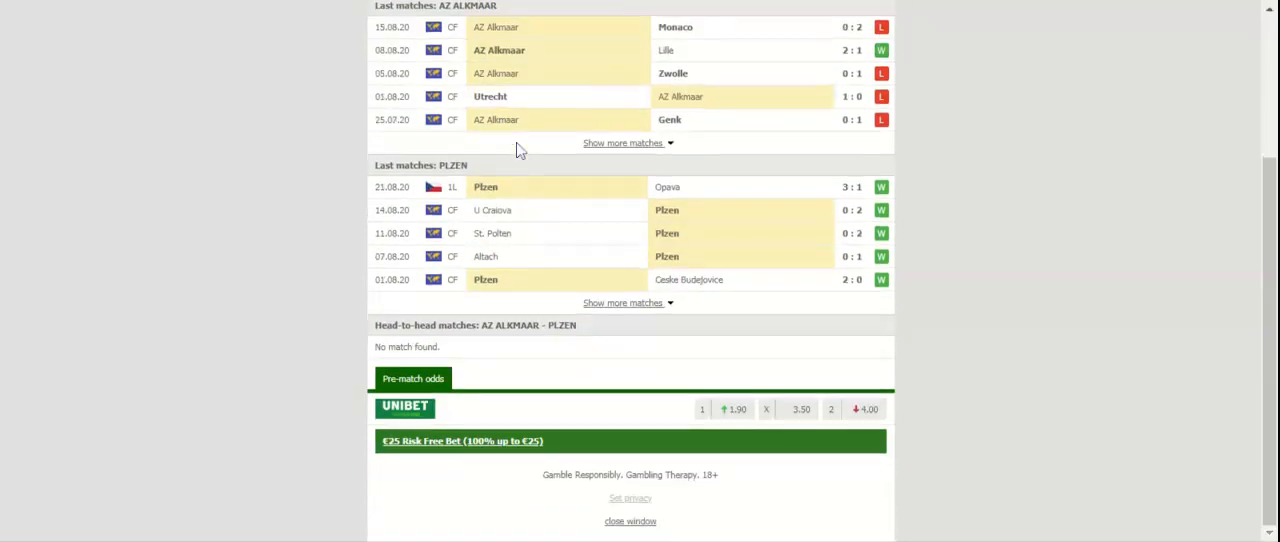
- Open the Odds tab, then the European handicap and double chance (DC) sub-tabs
{"action": "left_click", "coordinate": [471, 163]}
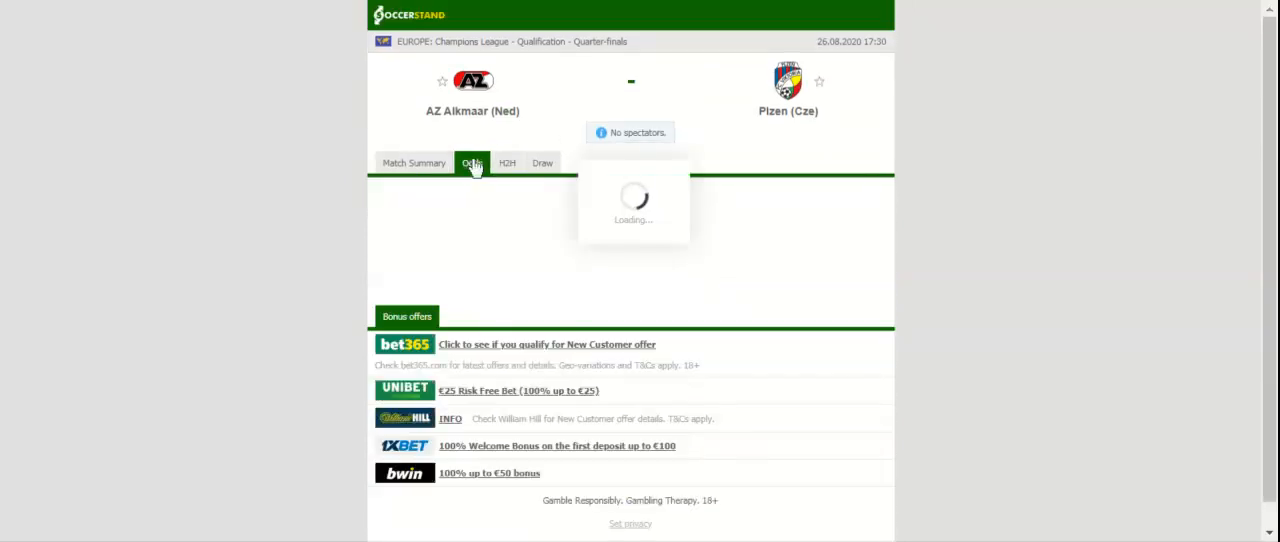
{"action": "left_click", "coordinate": [471, 163]}
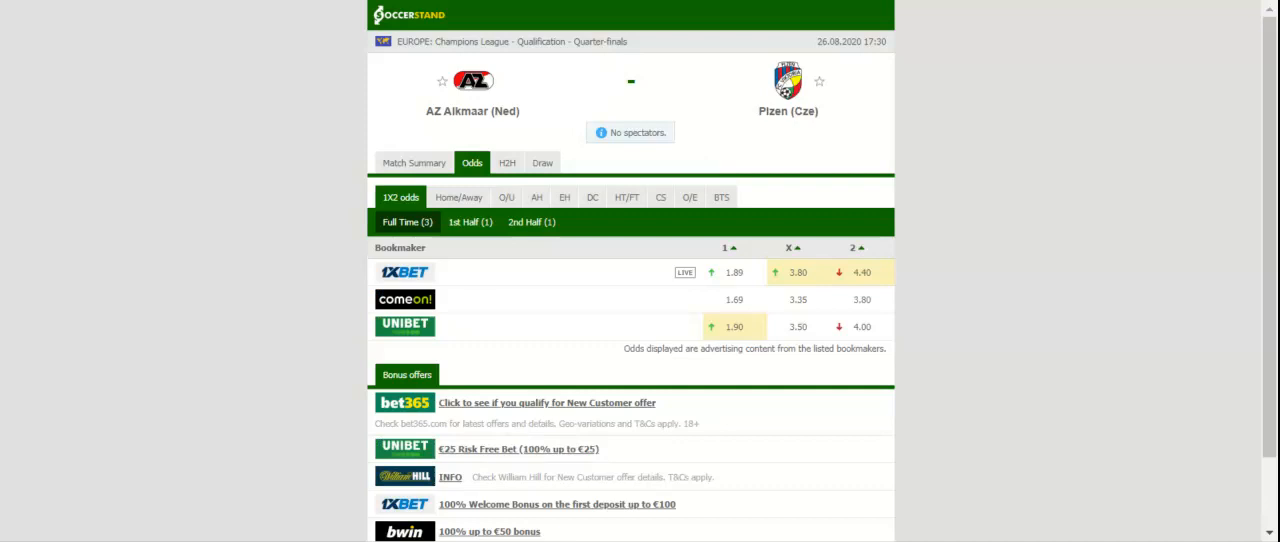
{"action": "mouse_move", "coordinate": [537, 197]}
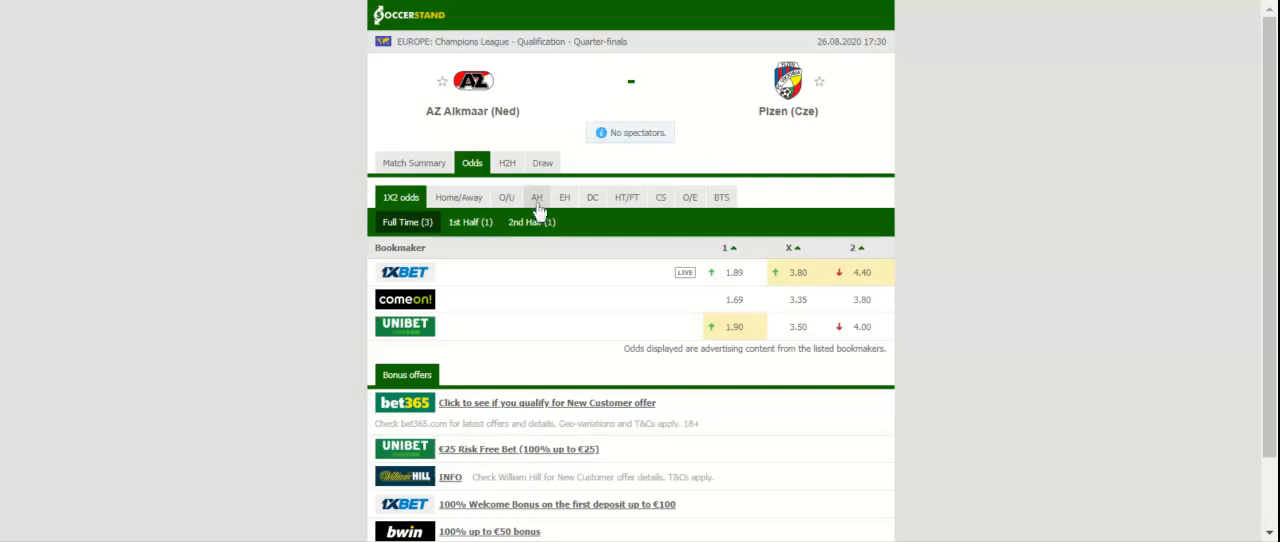
{"action": "left_click", "coordinate": [564, 197]}
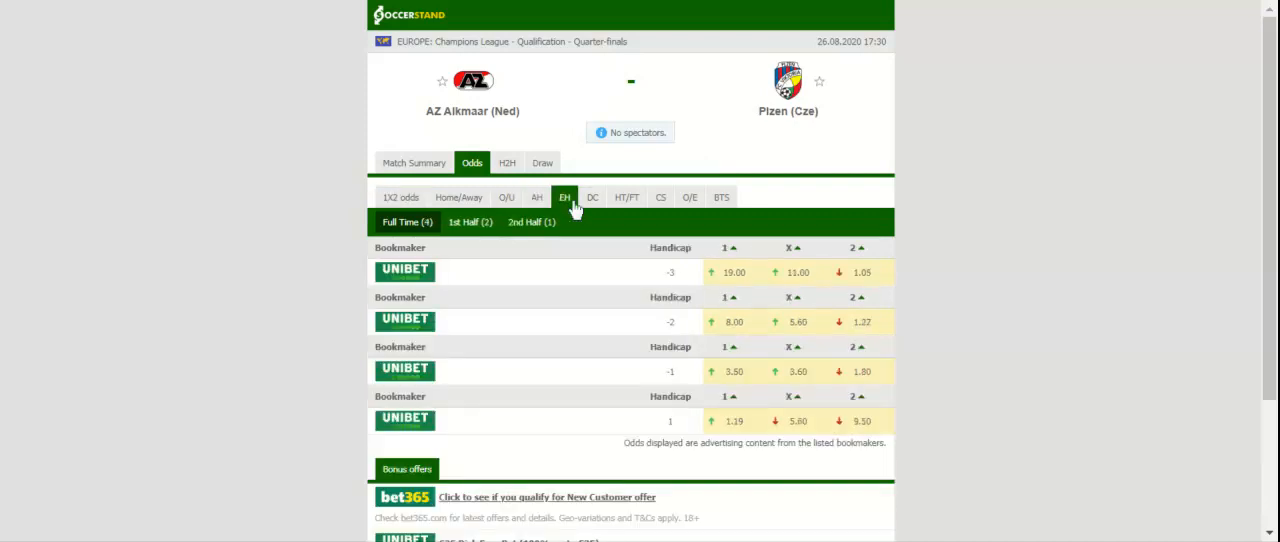
{"action": "left_click", "coordinate": [593, 196]}
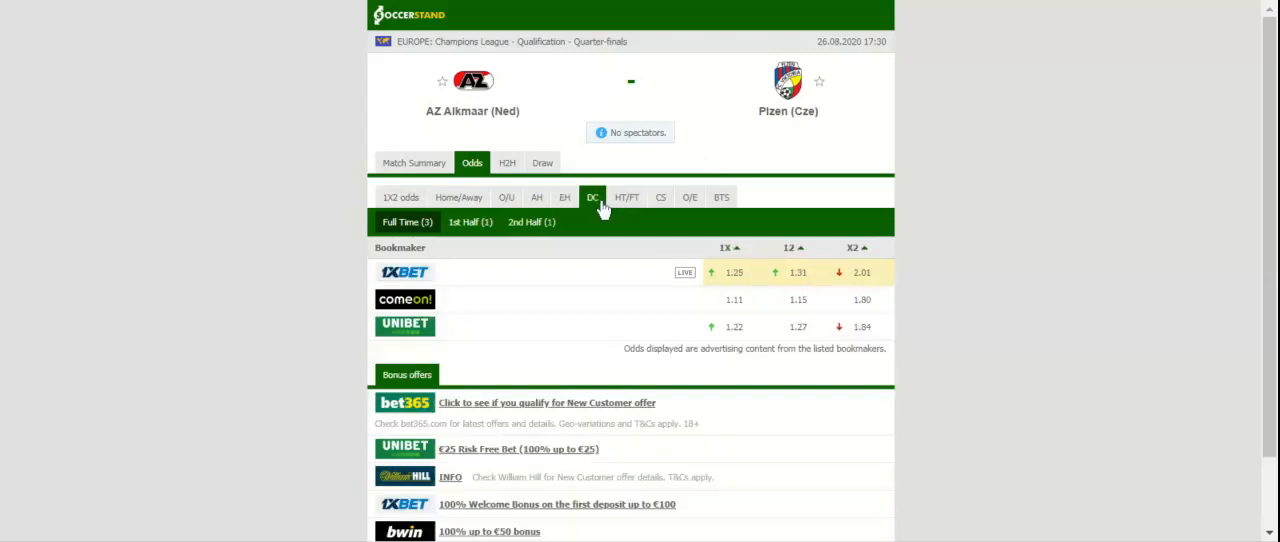